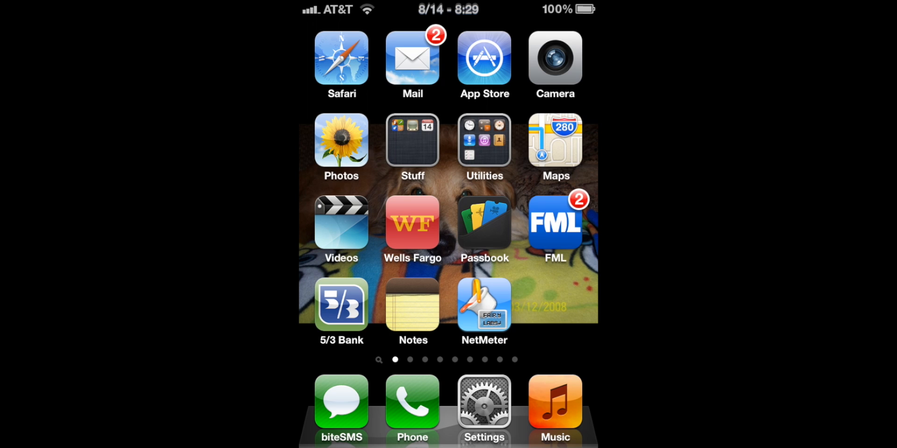
Step: View the installed TetherMe package (version 2.2-30) in Cydia, then go to the home screen
{"action": "scroll", "scroll_direction": "left", "scroll_amount": 3}
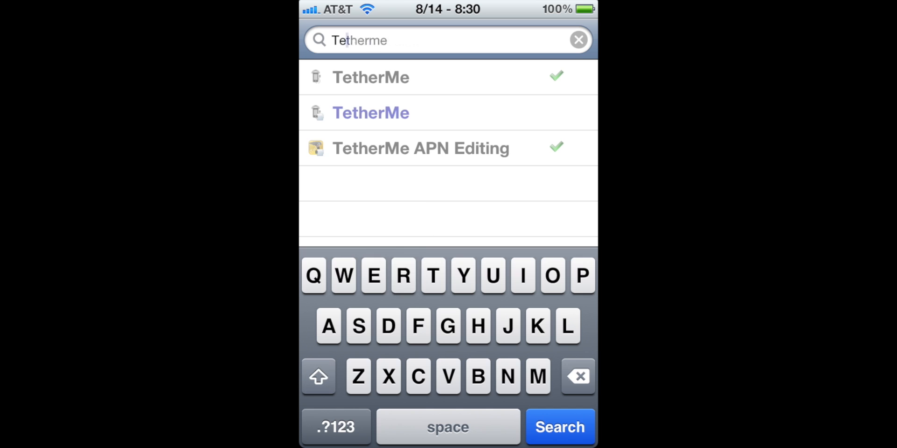
{"action": "left_click", "coordinate": [448, 77]}
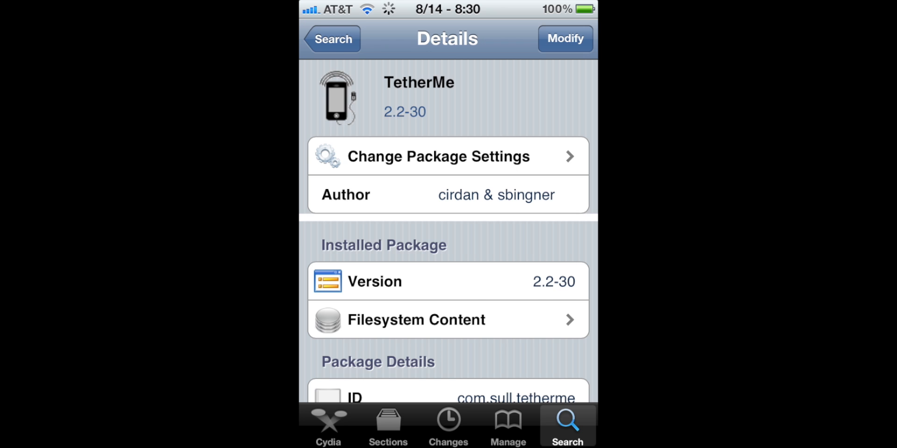
{"action": "left_click", "coordinate": [334, 38]}
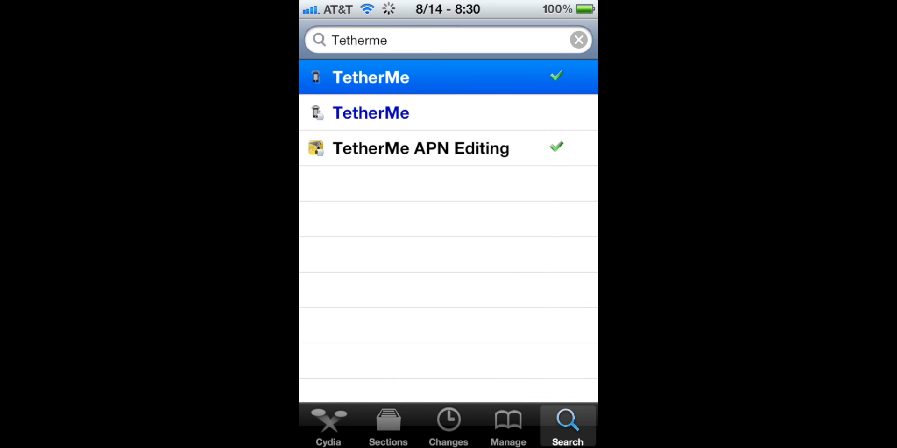
{"action": "left_click", "coordinate": [446, 41]}
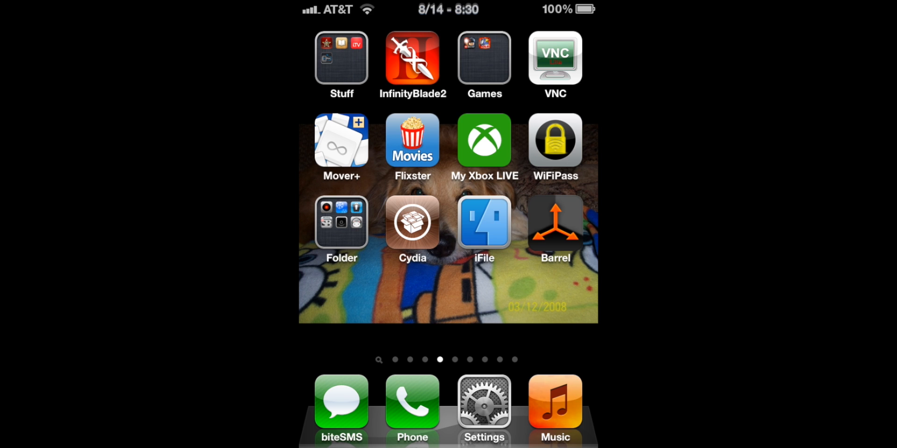
Step: Open TetherMe's Personal Hotspot page in iOS Settings
{"action": "left_click", "coordinate": [484, 400]}
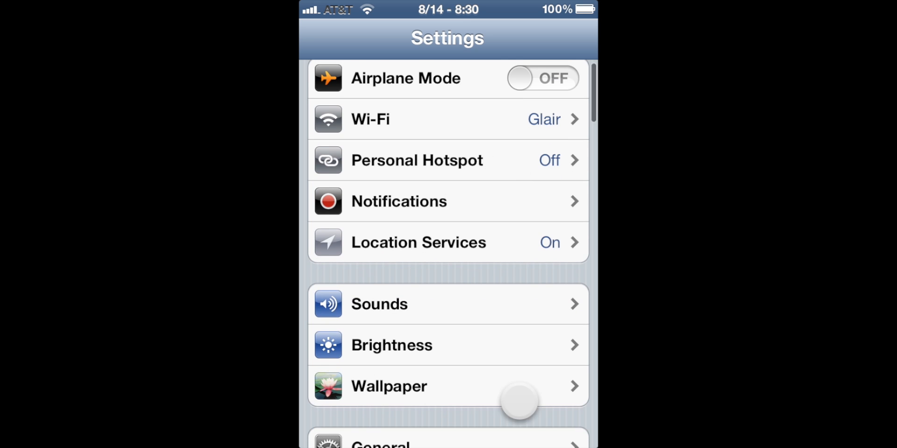
{"action": "scroll", "scroll_direction": "down", "scroll_amount": 3}
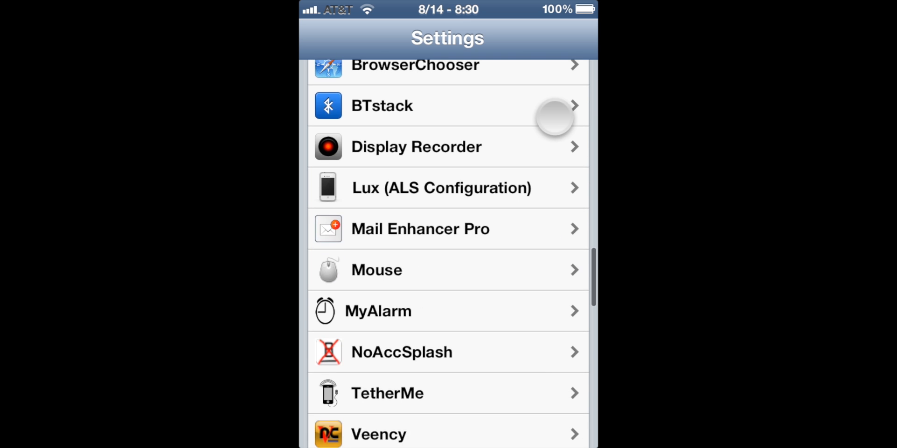
{"action": "left_click", "coordinate": [446, 394]}
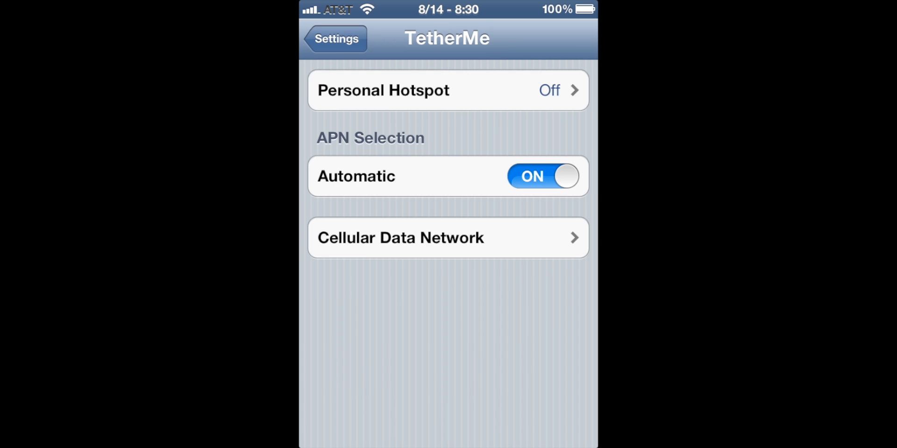
{"action": "left_click", "coordinate": [448, 90]}
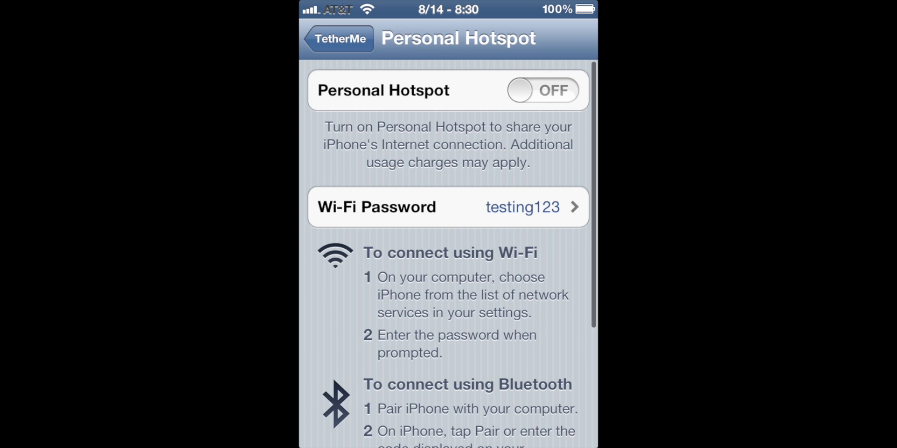
Step: Toggle Personal Hotspot on and back off, then return to the main Settings list
{"action": "left_click", "coordinate": [542, 90]}
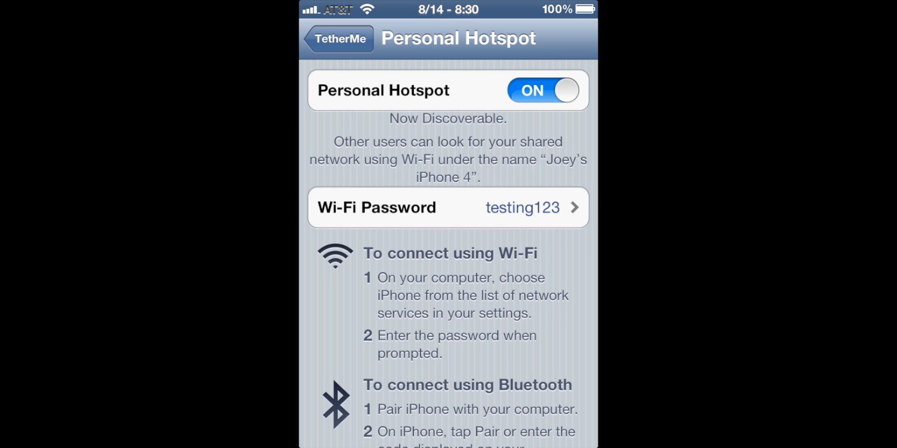
{"action": "left_click", "coordinate": [542, 90]}
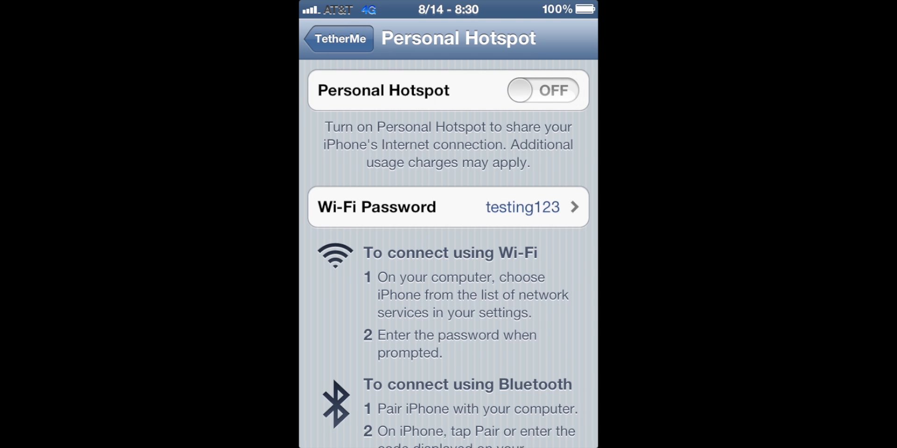
{"action": "left_click", "coordinate": [339, 38]}
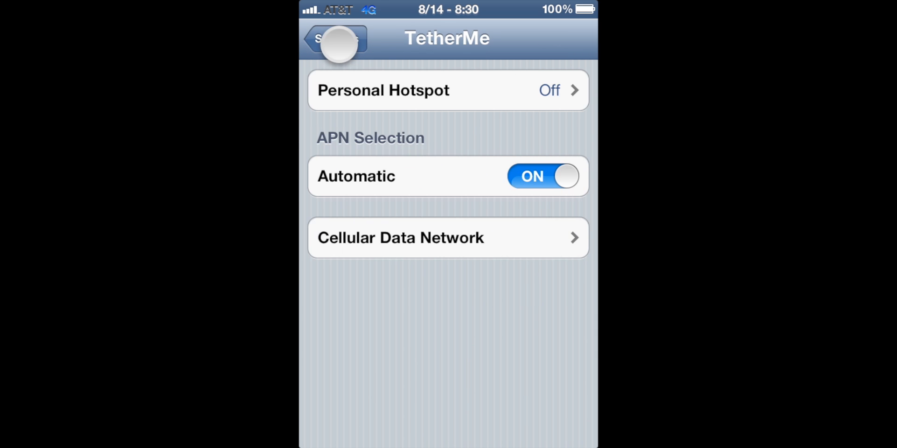
{"action": "left_click", "coordinate": [334, 38]}
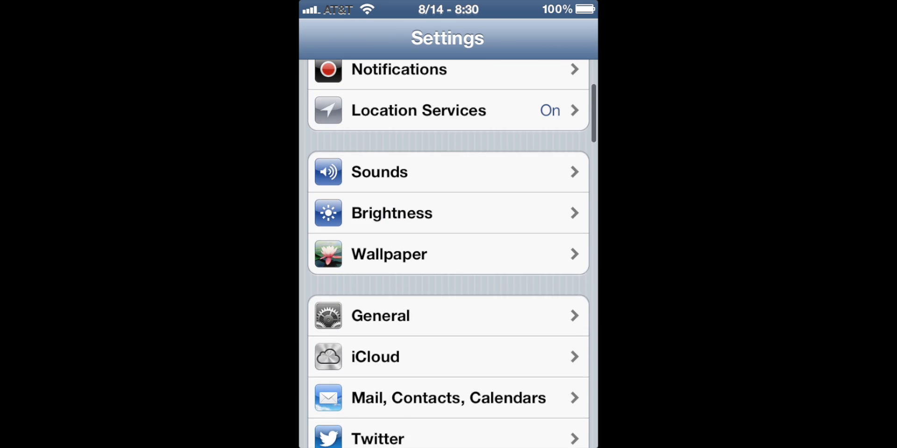
Step: Switch Wi-Fi off, then open the Personal Hotspot settings page
{"action": "scroll", "scroll_direction": "up", "scroll_amount": 3}
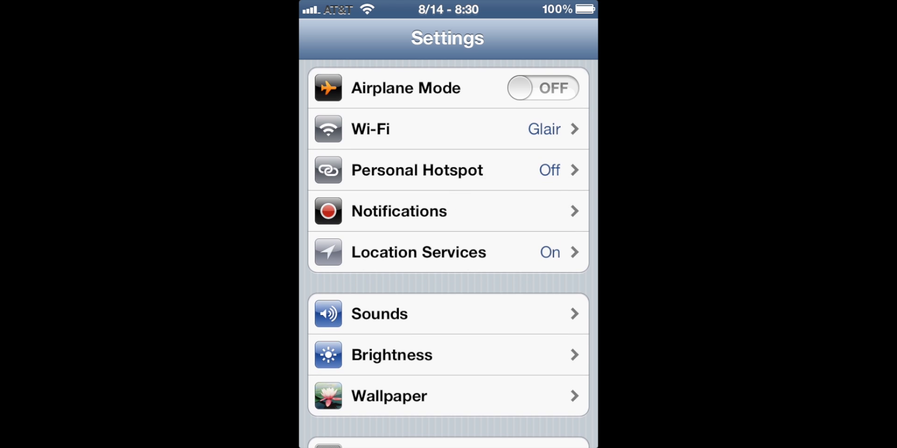
{"action": "left_click", "coordinate": [446, 129]}
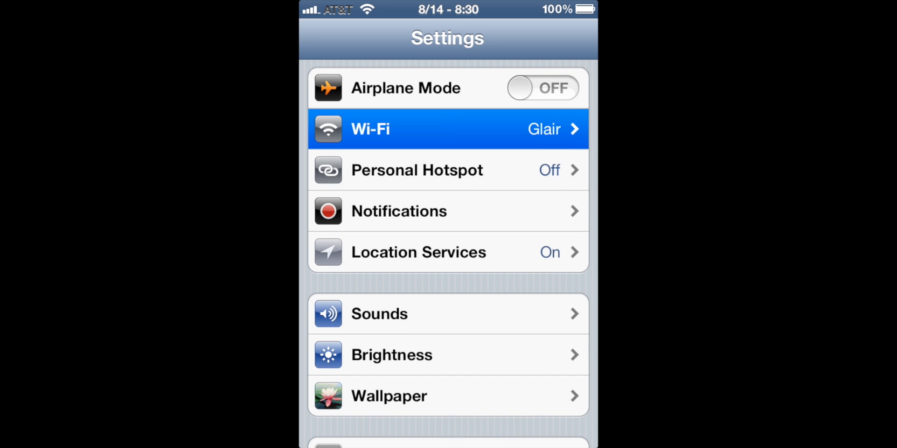
{"action": "left_click", "coordinate": [446, 129]}
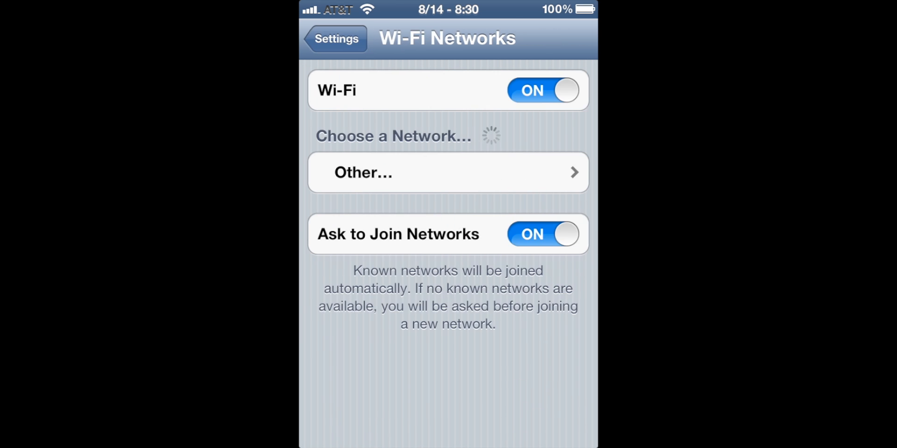
{"action": "left_click", "coordinate": [541, 90]}
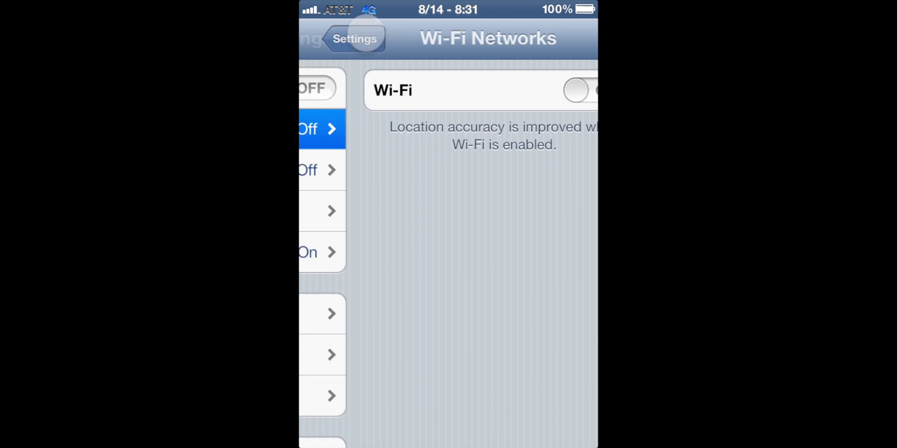
{"action": "left_click", "coordinate": [354, 38]}
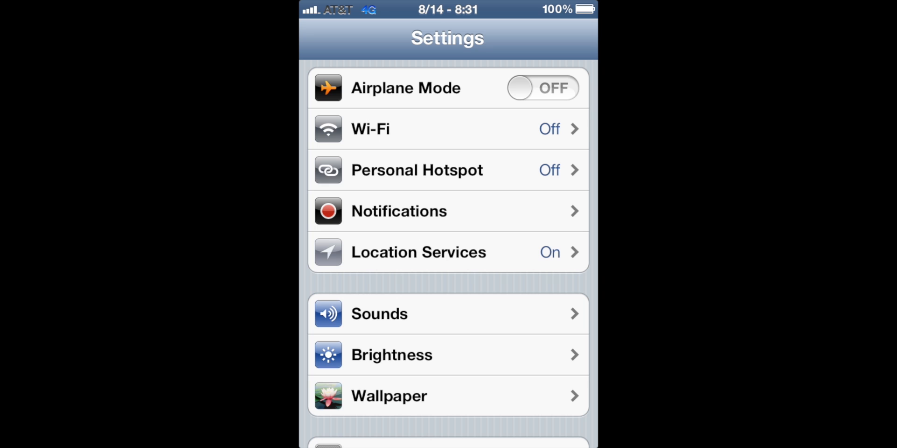
{"action": "left_click", "coordinate": [448, 162]}
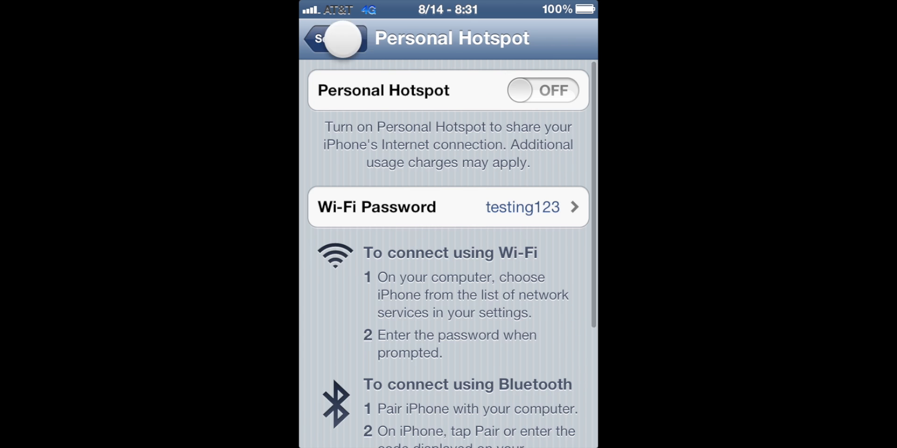
Step: Switch on TetherMe's Personal Hotspot, bringing up the Wi-Fi and Bluetooth prompt
{"action": "left_click", "coordinate": [326, 38]}
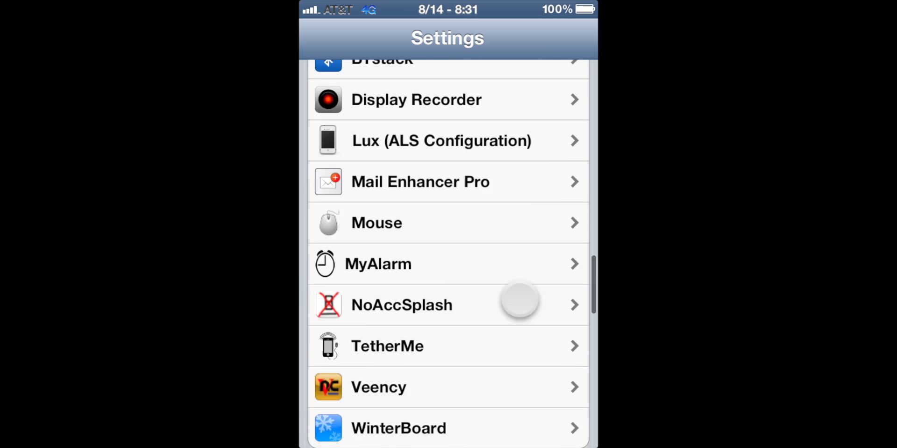
{"action": "left_click", "coordinate": [447, 346]}
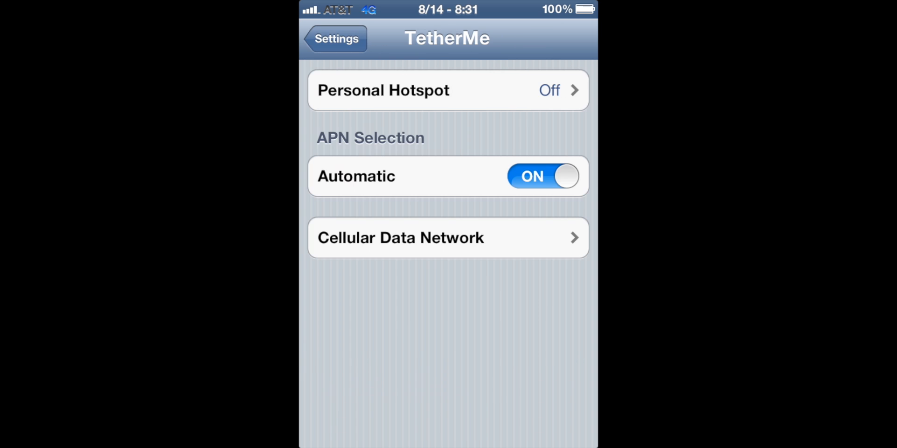
{"action": "left_click", "coordinate": [448, 89]}
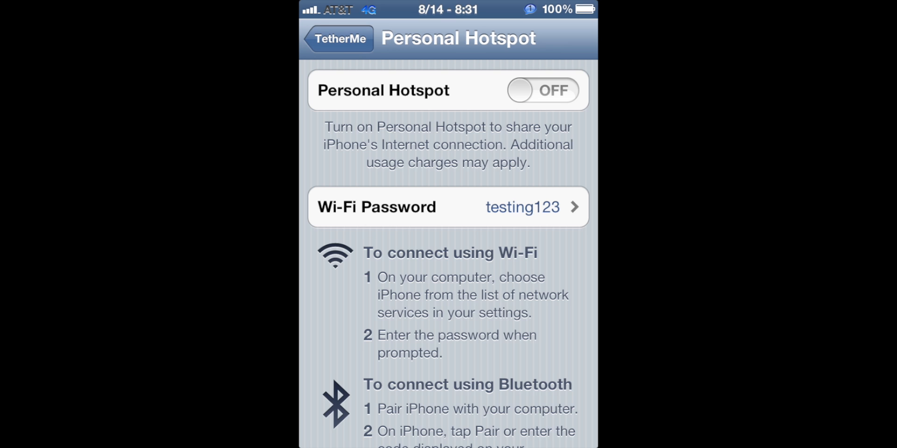
{"action": "left_click", "coordinate": [541, 90]}
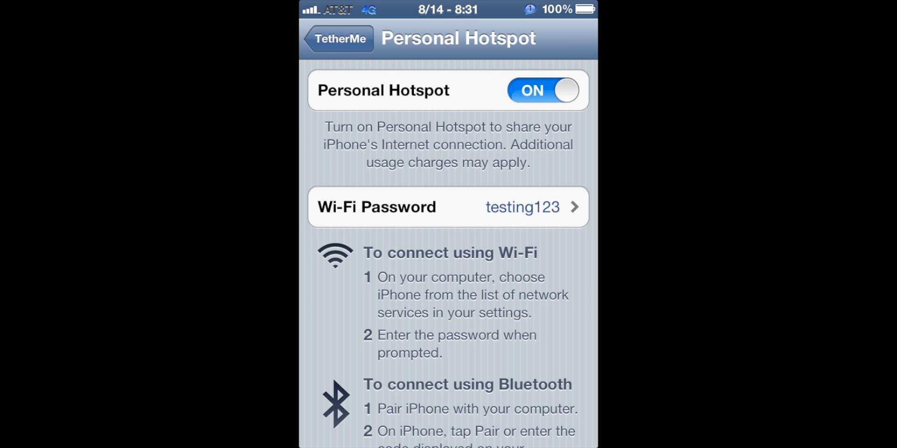
{"action": "left_click", "coordinate": [542, 90]}
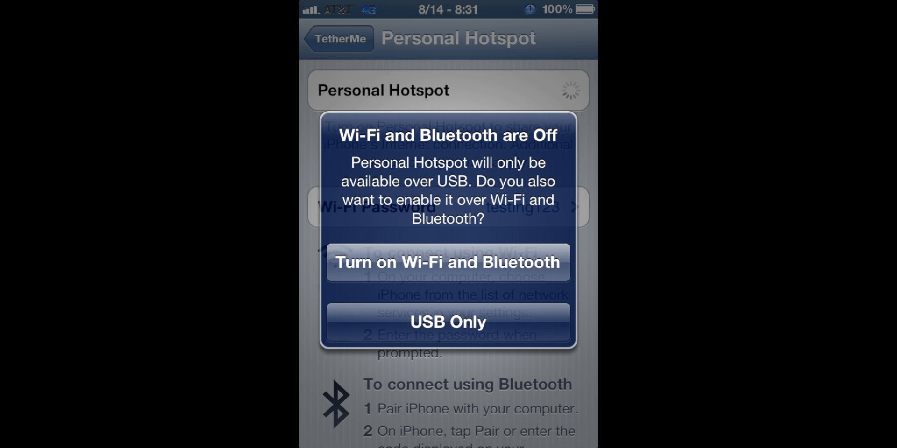
Step: Choose 'Turn on Wi-Fi and Bluetooth' and scroll through the hotspot instructions
{"action": "left_click", "coordinate": [447, 321]}
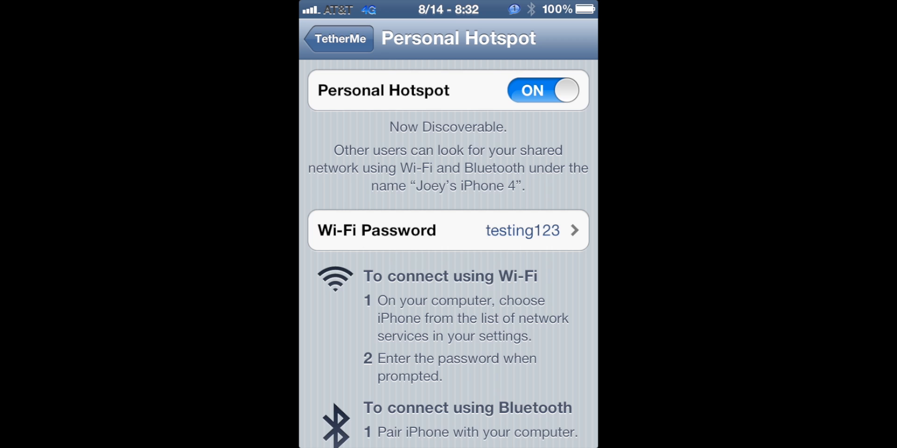
{"action": "scroll", "scroll_direction": "down", "scroll_amount": 3}
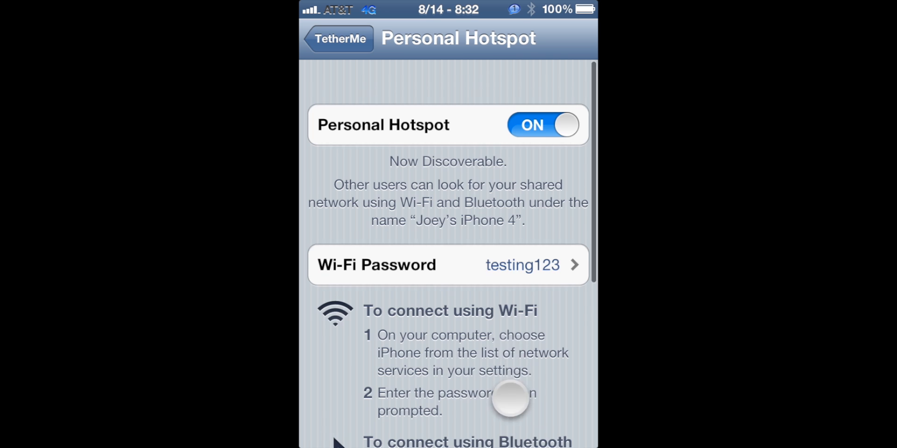
{"action": "scroll", "scroll_direction": "up", "scroll_amount": 3}
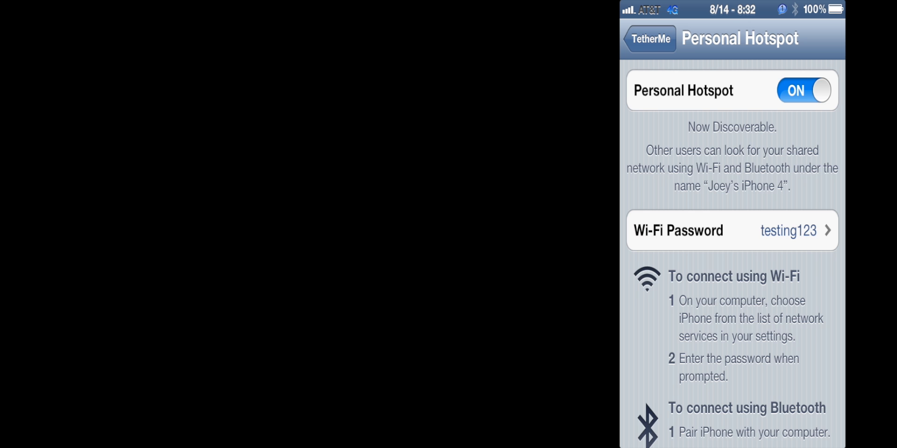
{"action": "left_click", "coordinate": [512, 5]}
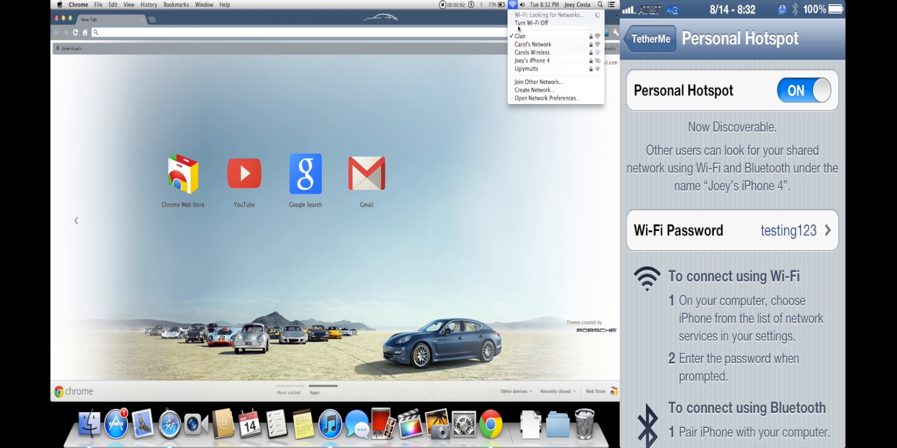
{"action": "mouse_move", "coordinate": [531, 60]}
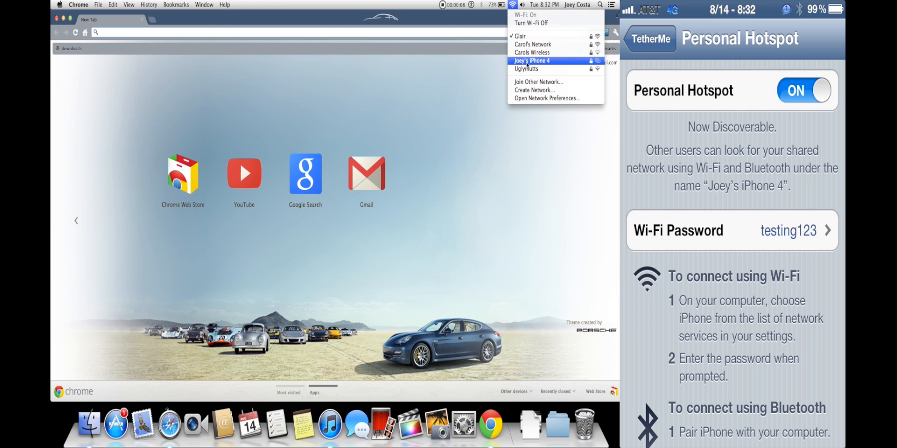
{"action": "left_click", "coordinate": [531, 61]}
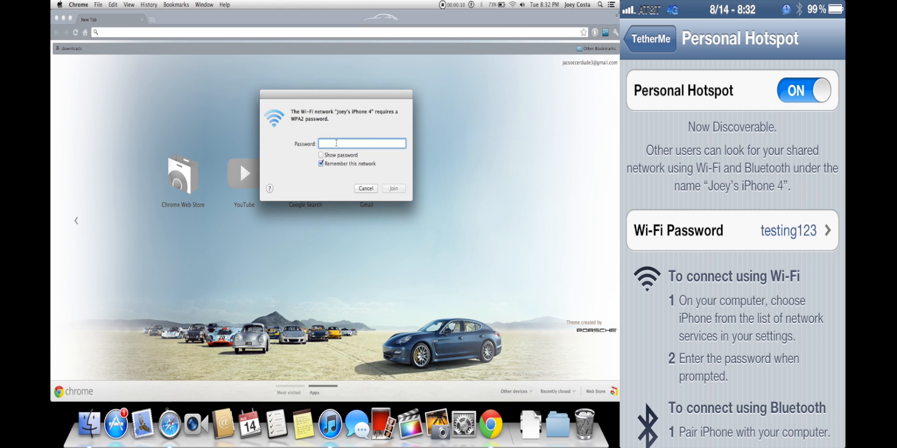
{"action": "left_click", "coordinate": [321, 155]}
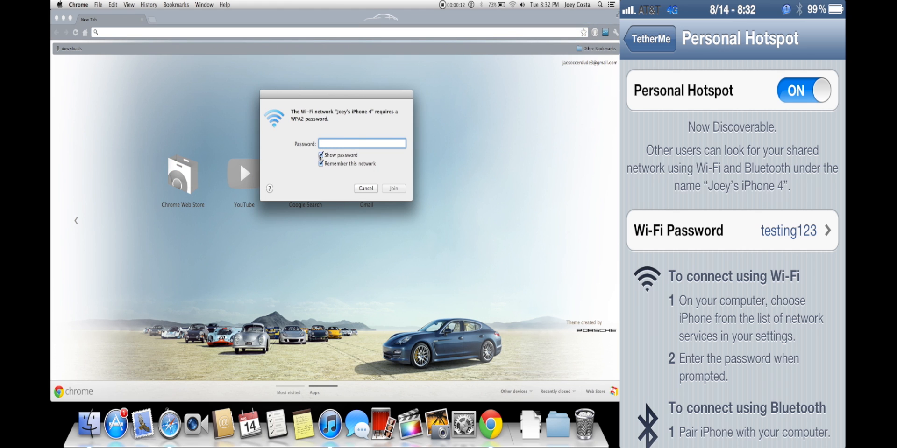
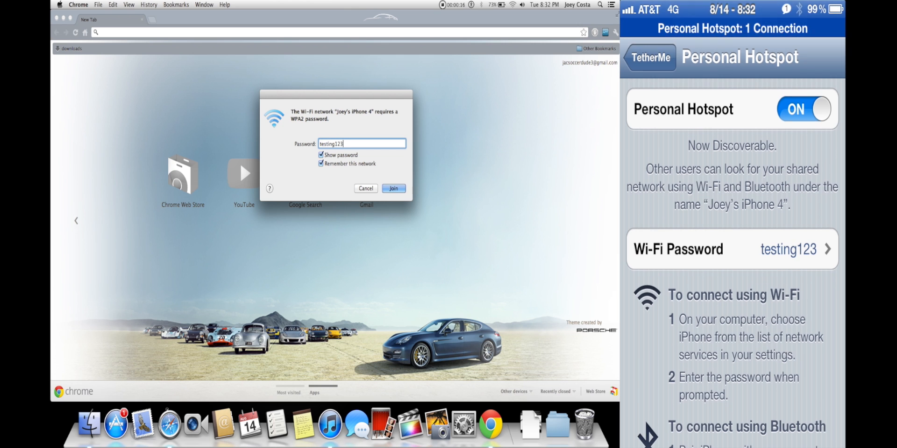
{"action": "left_click", "coordinate": [393, 189]}
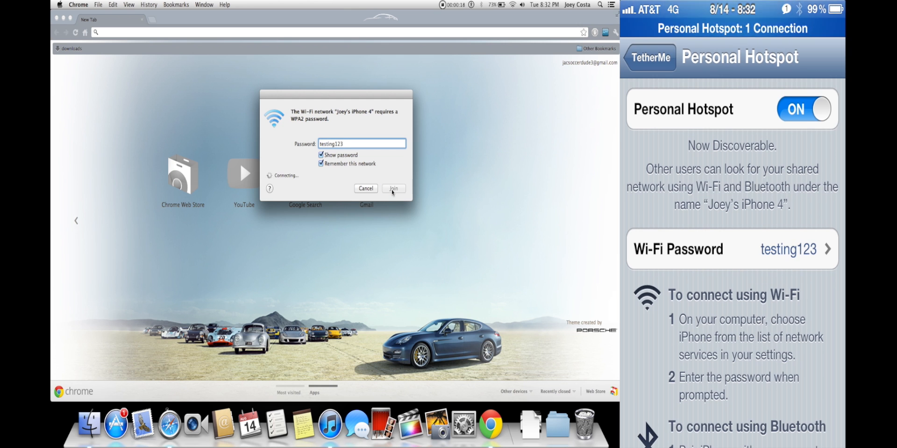
{"action": "left_click", "coordinate": [393, 189]}
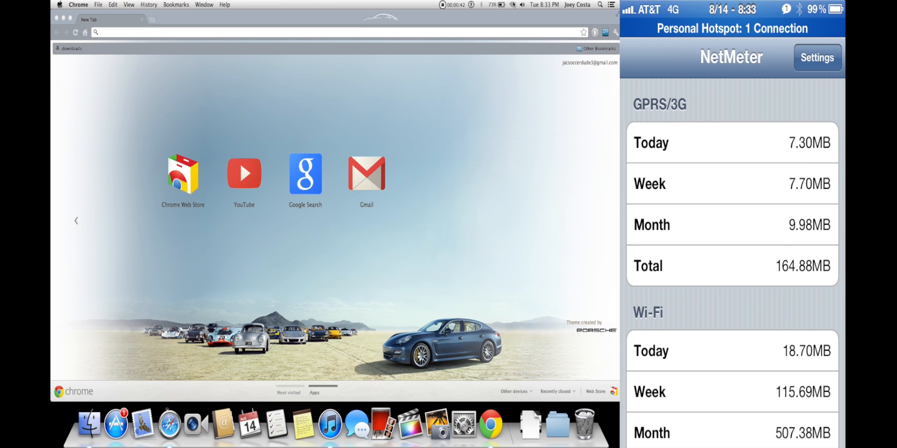
{"action": "scroll", "scroll_direction": "down", "scroll_amount": 3}
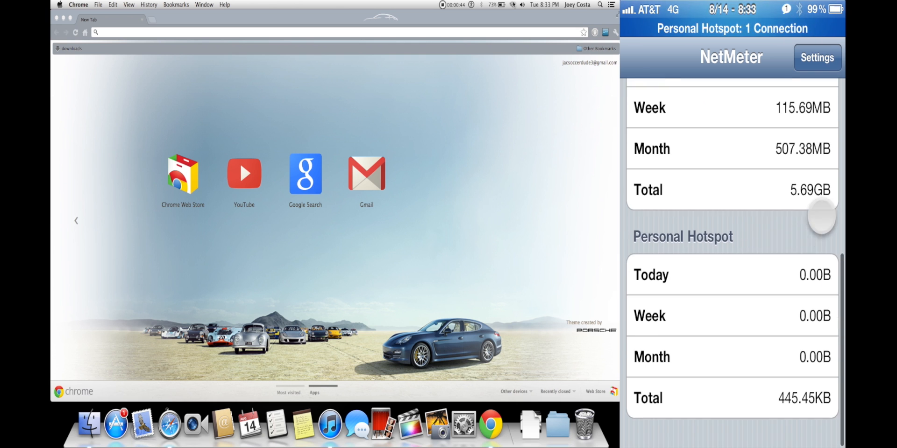
{"action": "scroll", "scroll_direction": "up", "scroll_amount": 3}
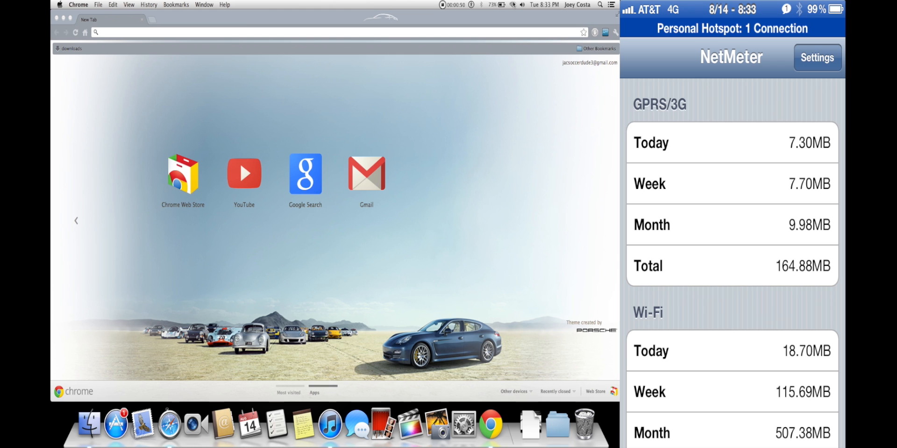
{"action": "mouse_move", "coordinate": [330, 54]}
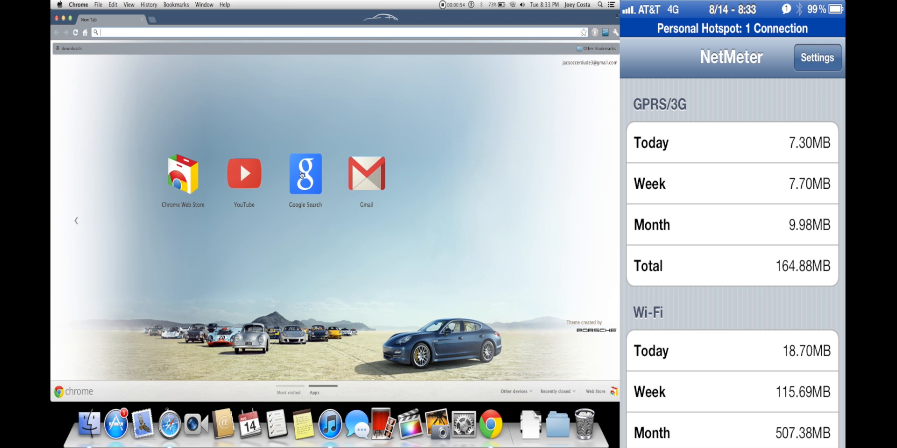
Step: Open Google News from Google Search and browse Technology, then Mobile phone stories
{"action": "left_click", "coordinate": [305, 174]}
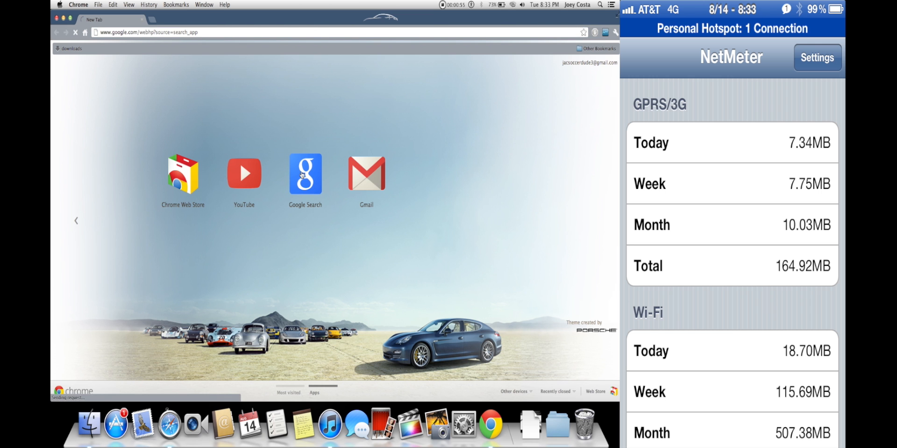
{"action": "left_click", "coordinate": [305, 173]}
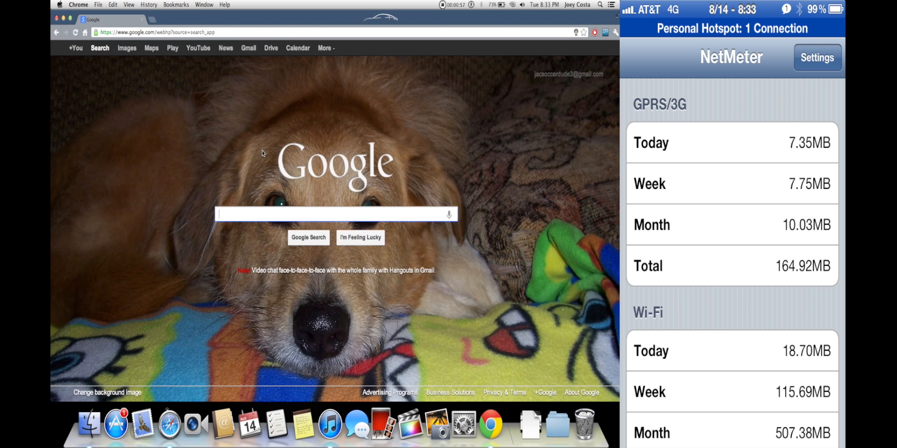
{"action": "left_click", "coordinate": [225, 48]}
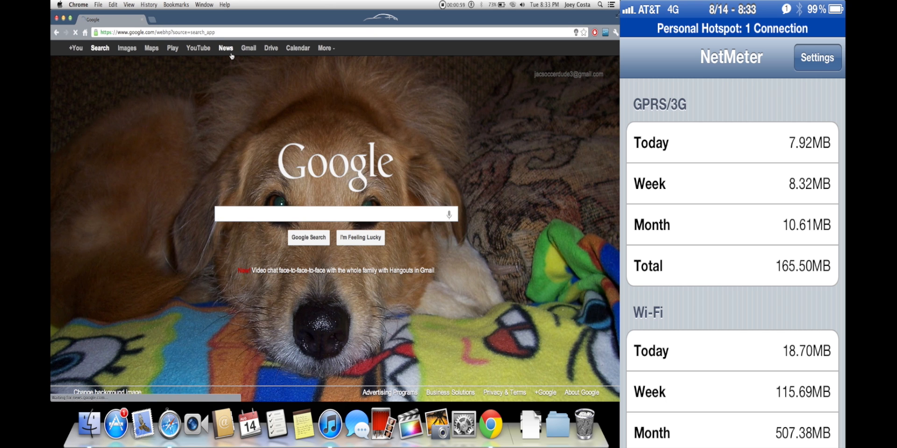
{"action": "left_click", "coordinate": [226, 48]}
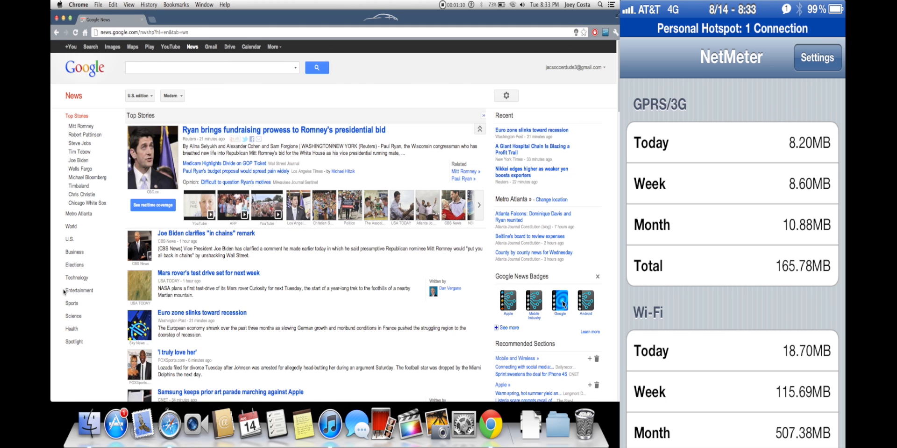
{"action": "left_click", "coordinate": [77, 278]}
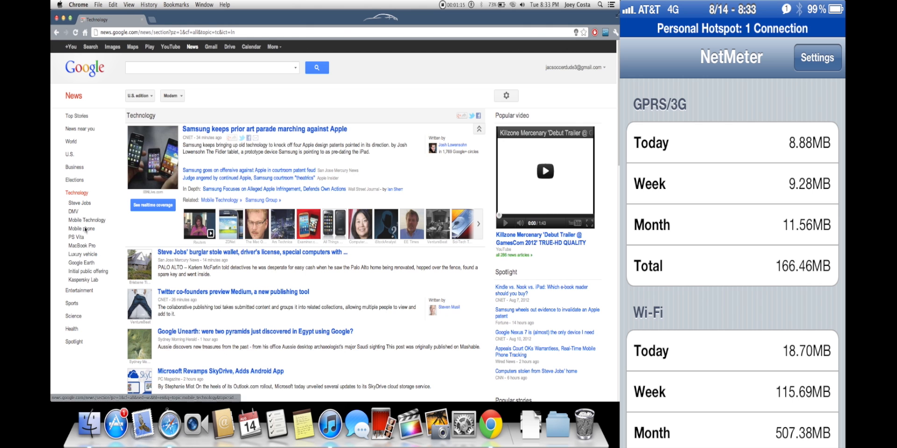
{"action": "left_click", "coordinate": [81, 229]}
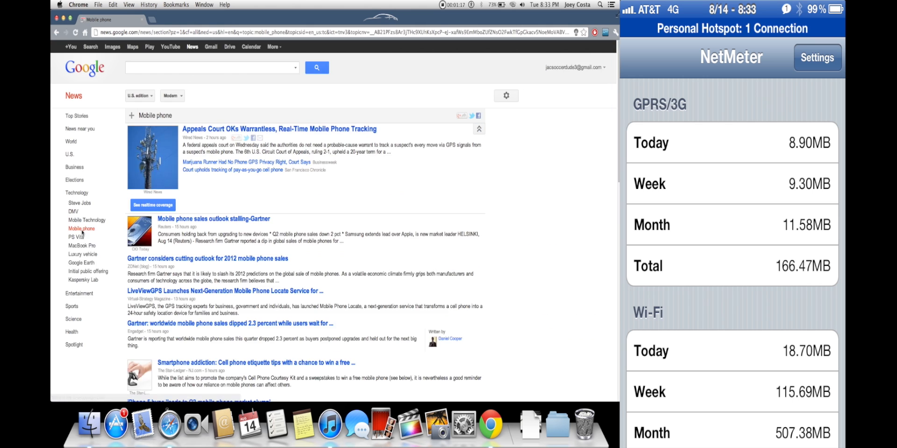
{"action": "mouse_move", "coordinate": [401, 194]}
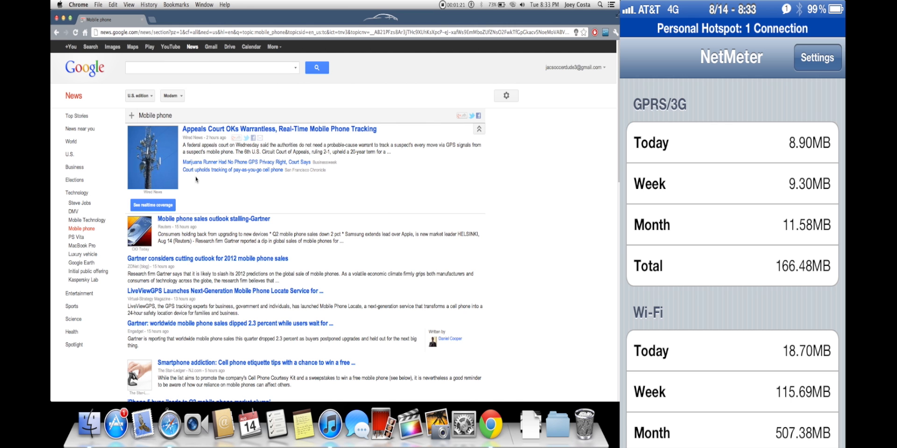
{"action": "mouse_move", "coordinate": [81, 245]}
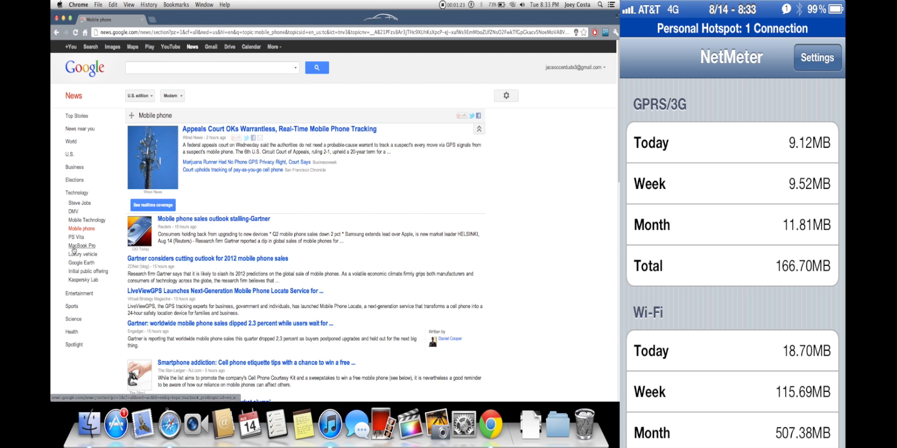